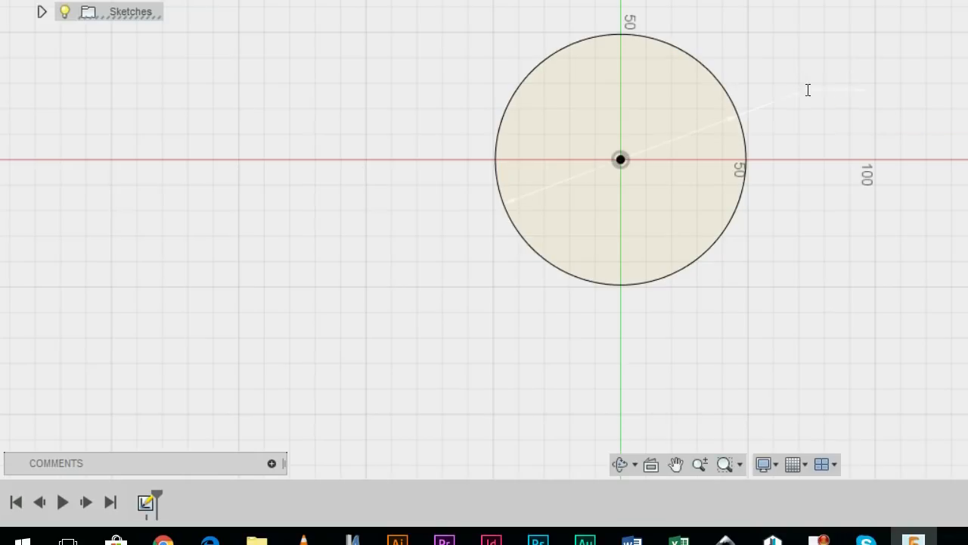
Enter the 51.60 mm diameter value for the large centred circle.
type("51.60")
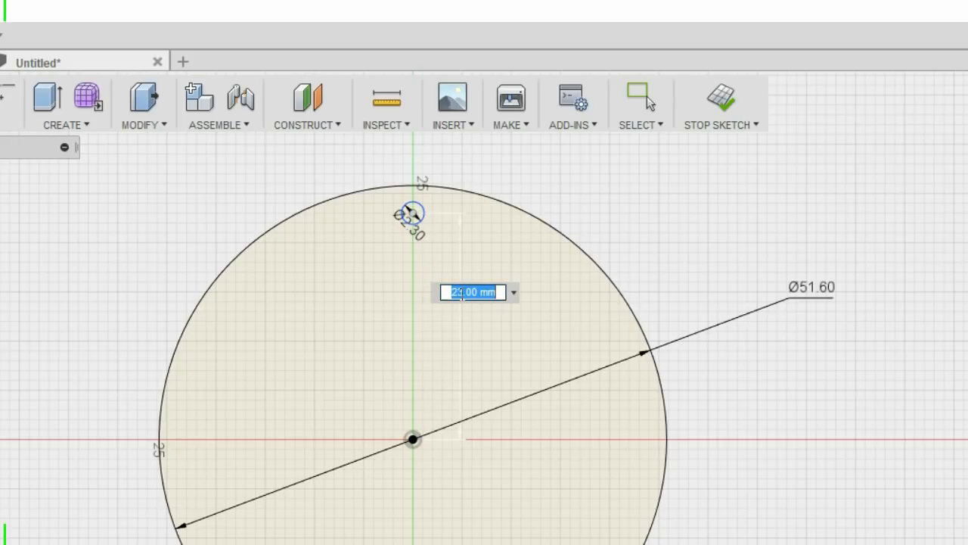
Set the small hole 22.99 mm from the large circle's centre and finish dimensioning.
type("22.99")
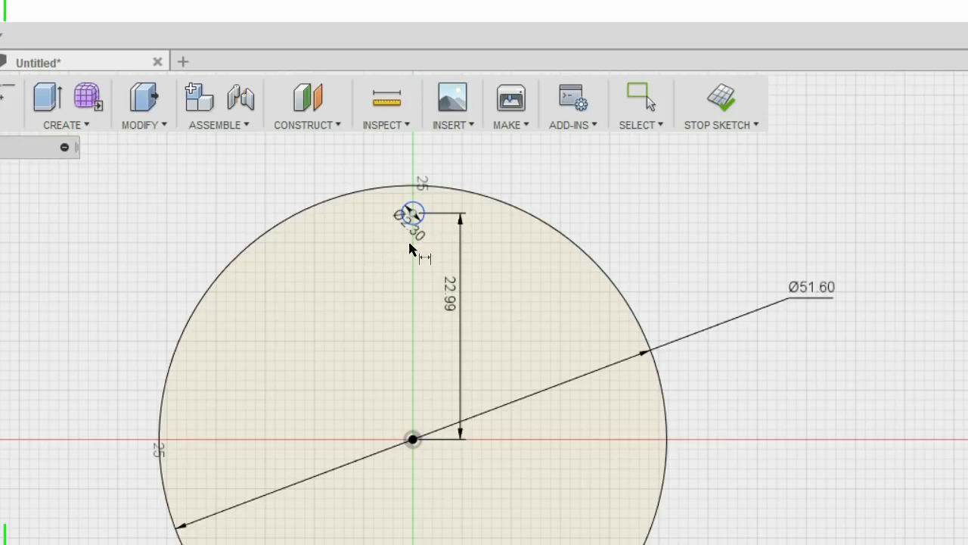
left_click(640, 99)
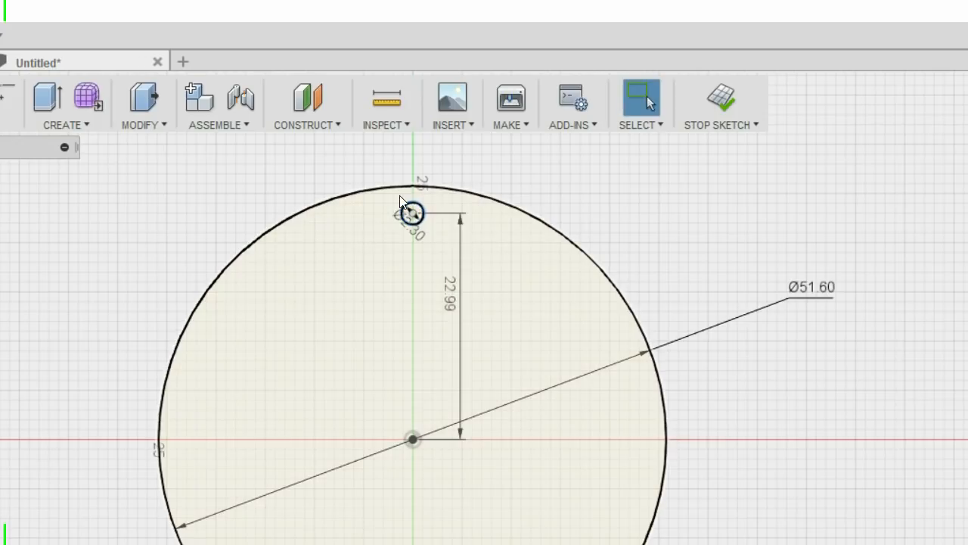